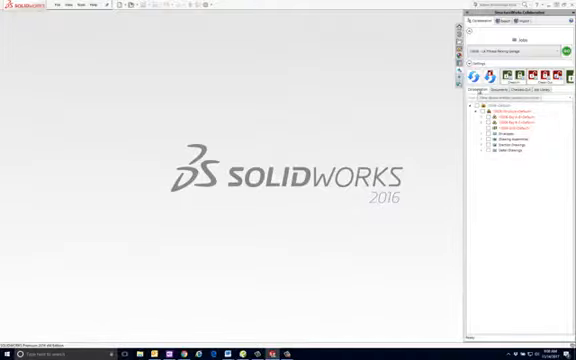
# Open the door wall assembly and scroll through its Collaborator file tree to see check-out status
pyautogui.click(500, 90)
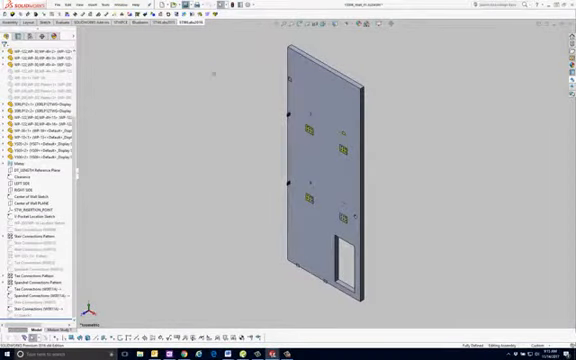
pyautogui.scroll(-3)
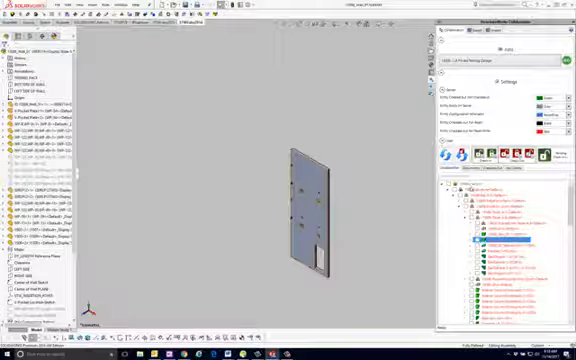
pyautogui.click(475, 186)
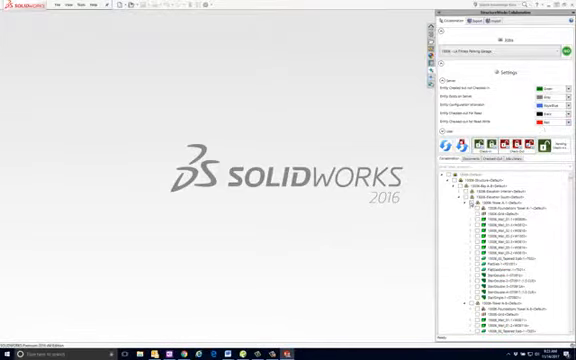
# Close the wall assembly window and view the job's checked-in files grouped by category
pyautogui.click(475, 179)
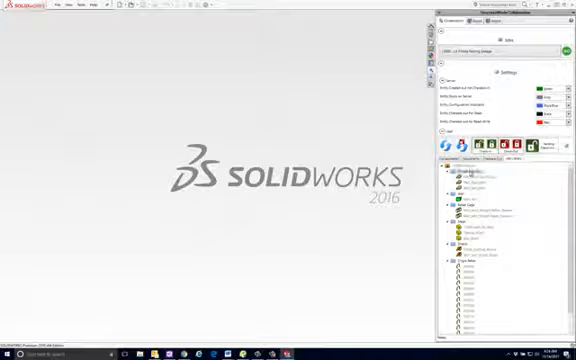
# Right-click a file in the Collaborator tree to show its check-in/check-out actions
pyautogui.rightClick(465, 175)
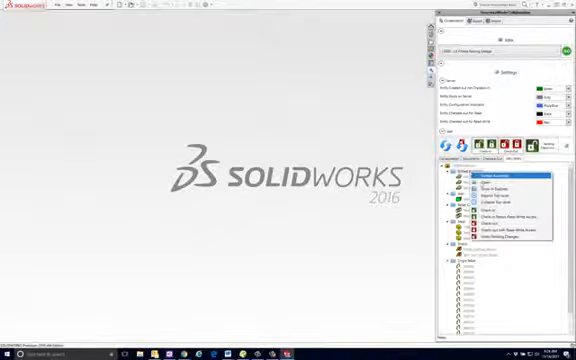